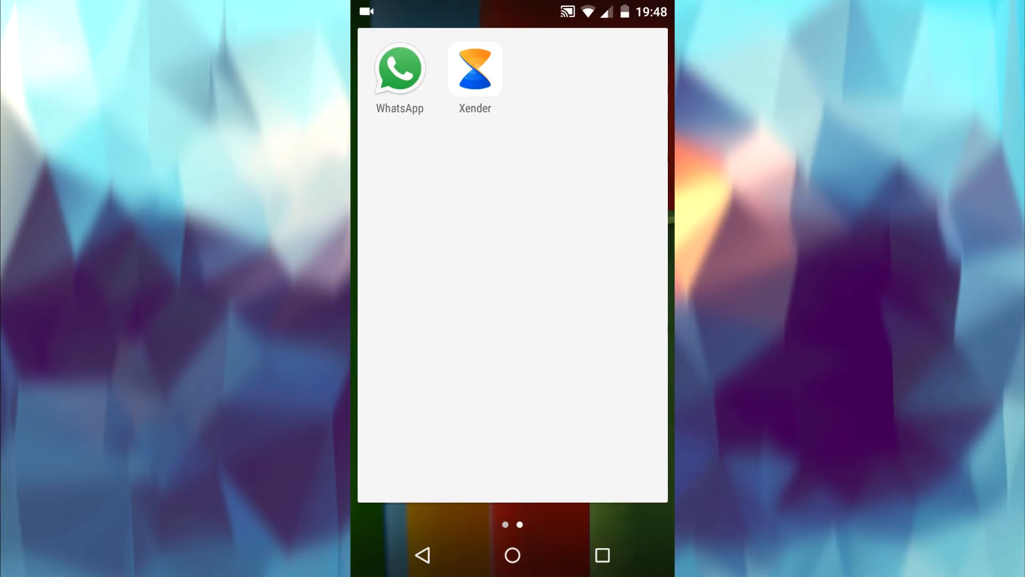
# Launch WhatsApp, view the new Status intro, return to Chats, then leave for the app list
pyautogui.click(399, 70)
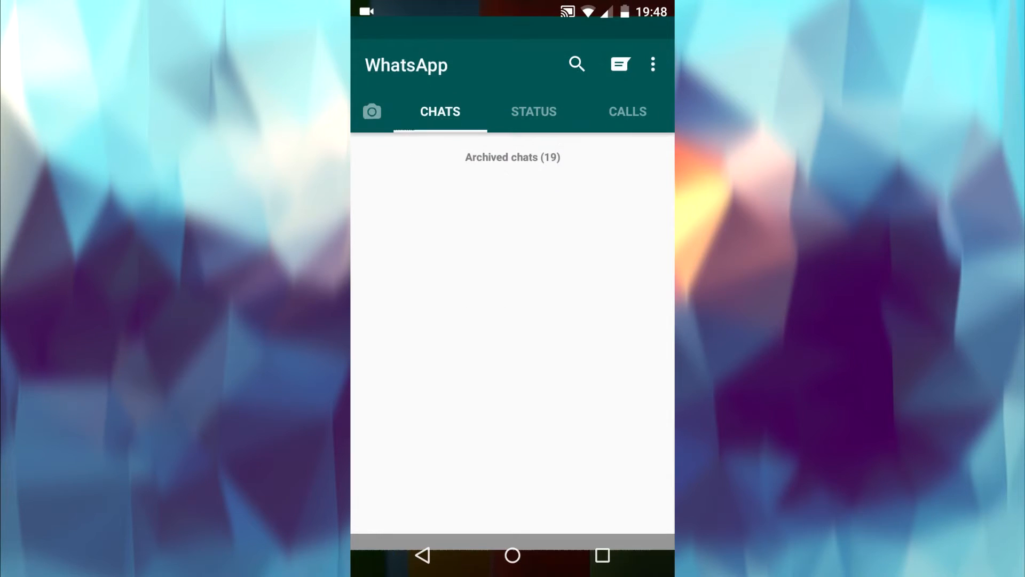
pyautogui.click(533, 111)
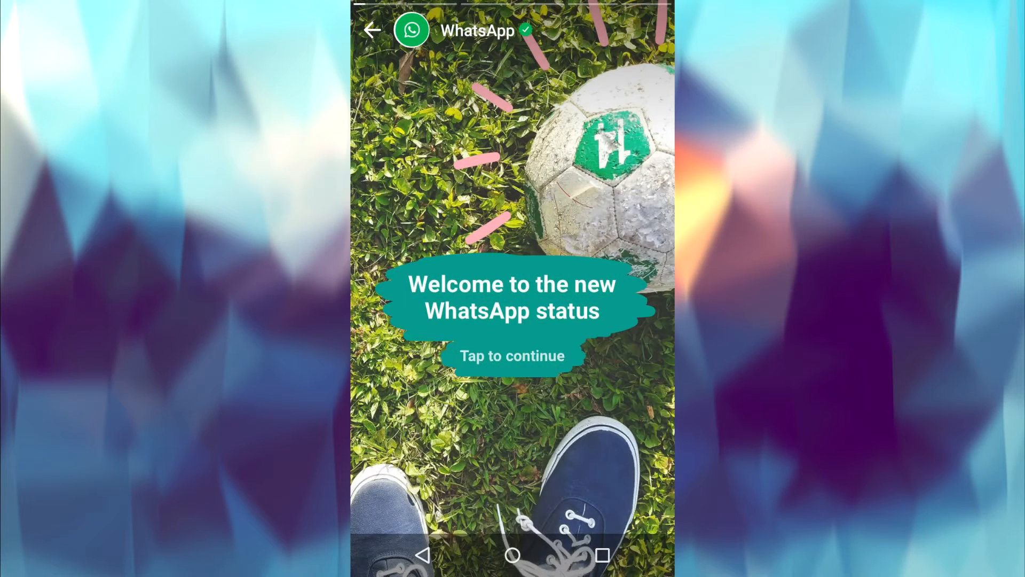
pyautogui.click(511, 356)
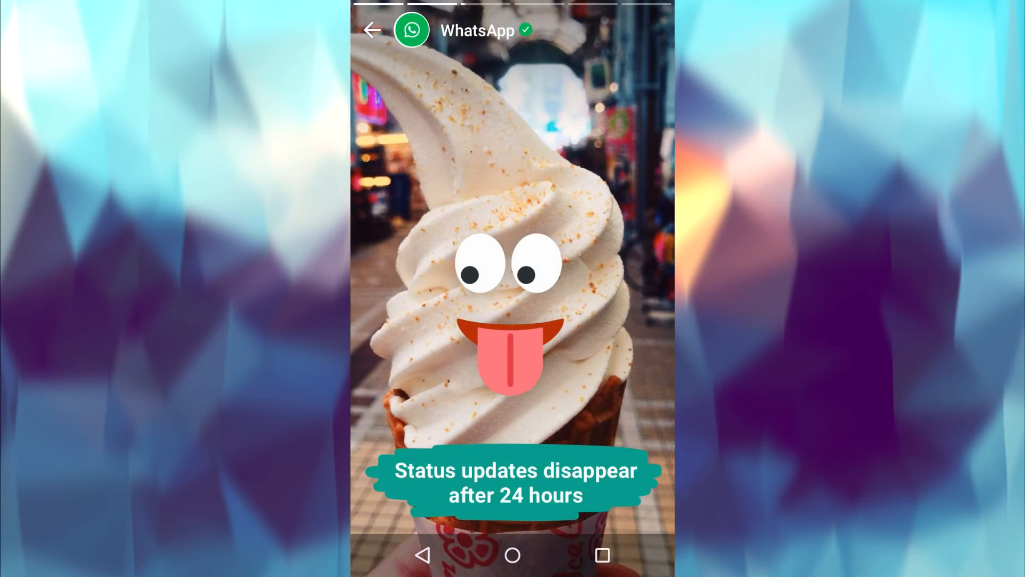
pyautogui.click(371, 30)
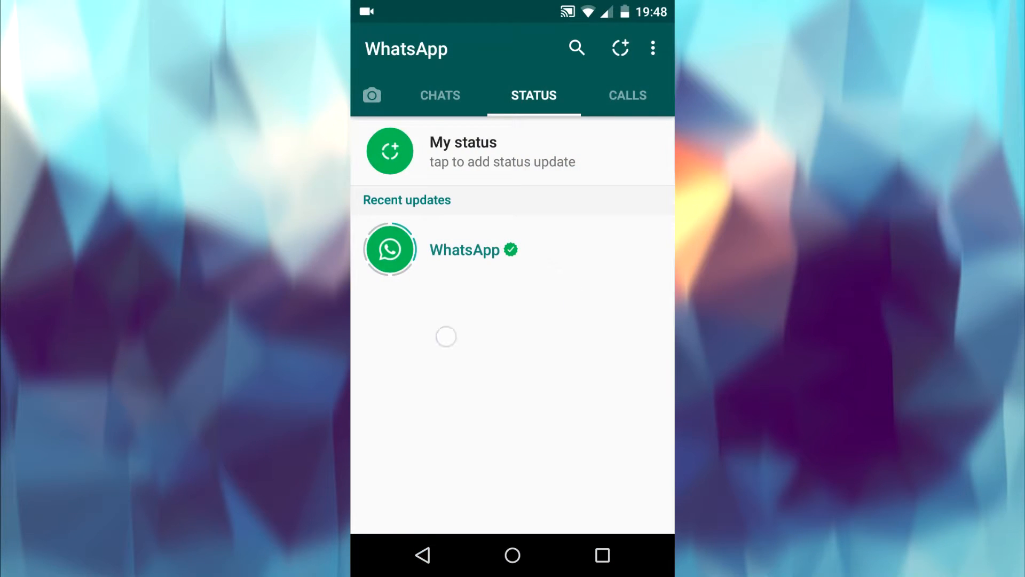
pyautogui.click(440, 96)
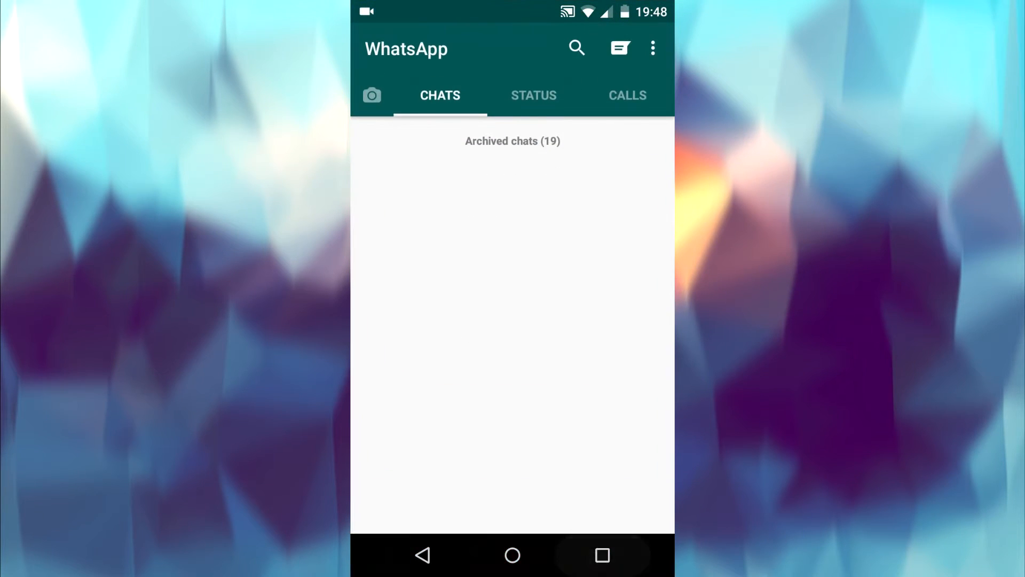
pyautogui.click(511, 555)
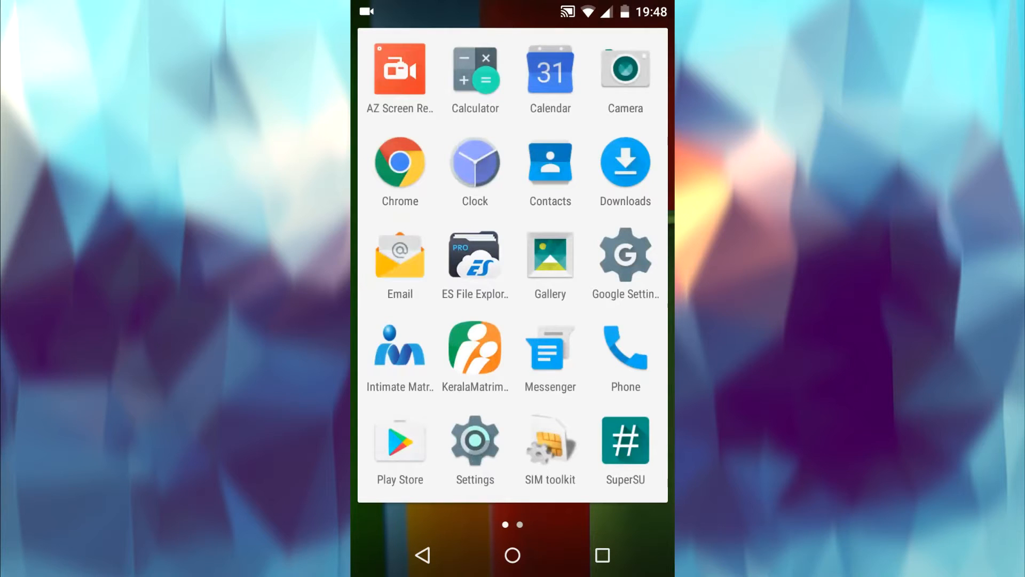
# Check WhatsApp's app info (version 2.17.79), then show all installed apps in the drawer
pyautogui.hscroll(-3)
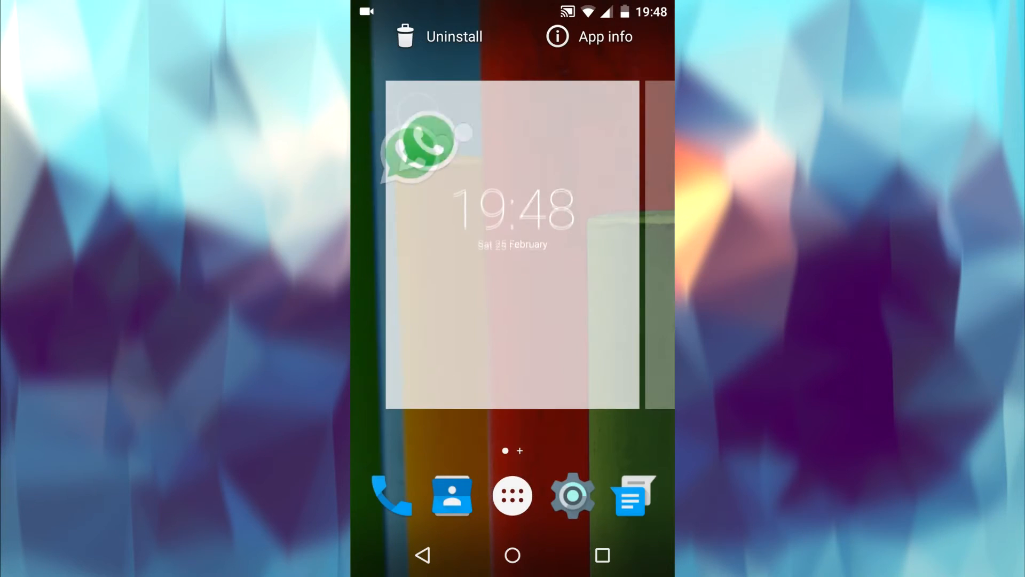
pyautogui.click(589, 36)
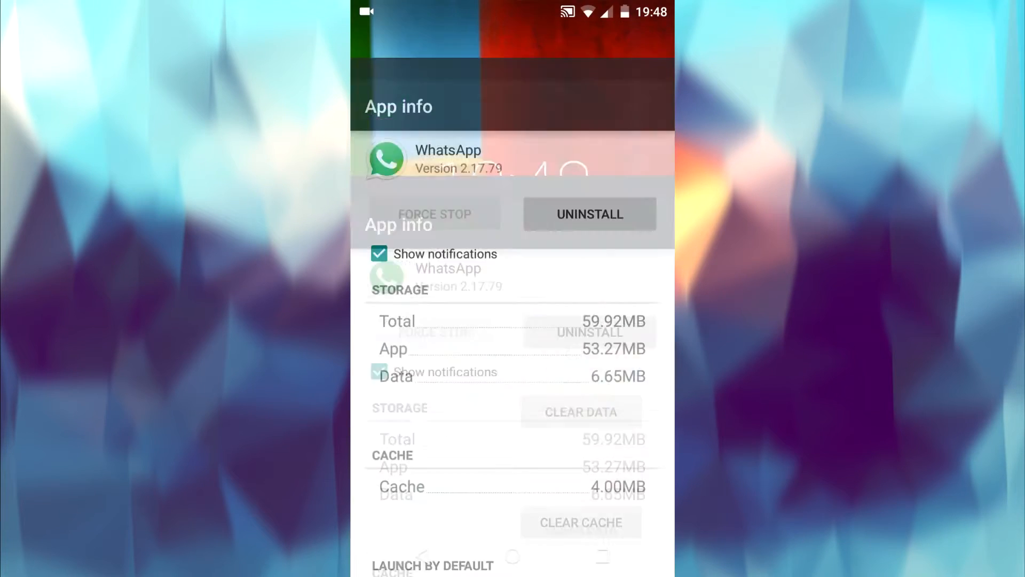
pyautogui.click(513, 554)
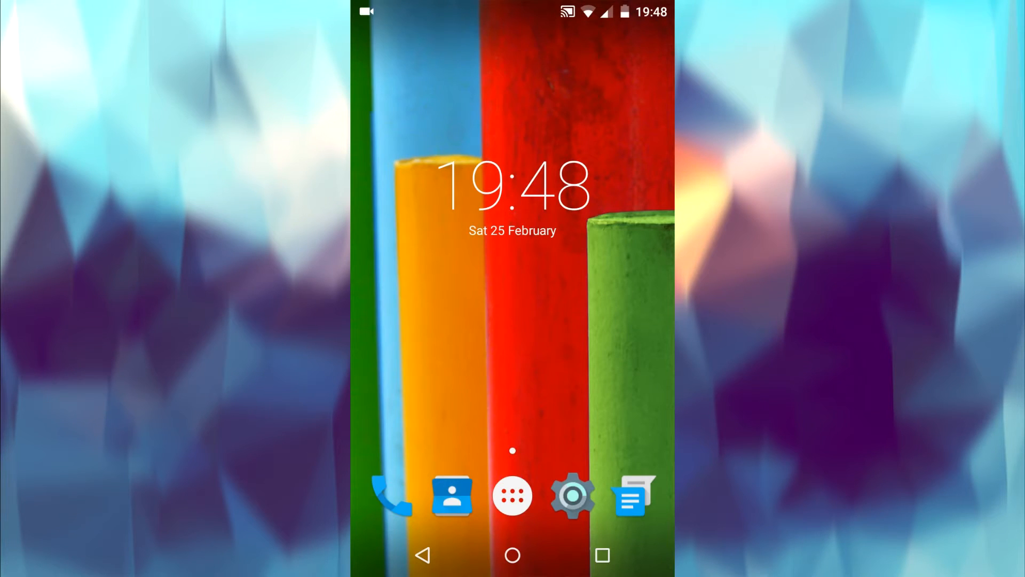
pyautogui.click(512, 494)
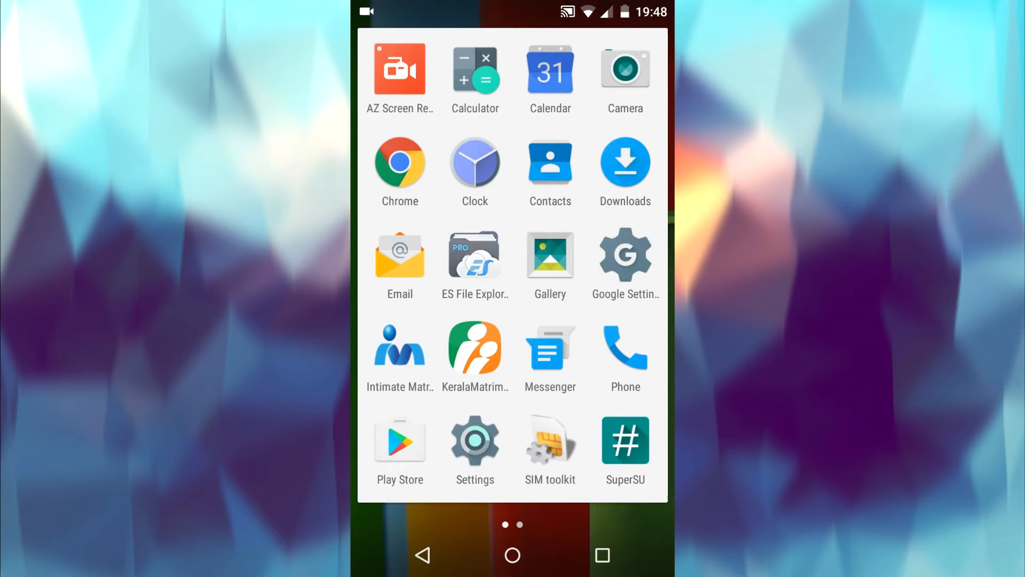
# Launch ES File Explorer and navigate from the device root into /data/data
pyautogui.click(474, 255)
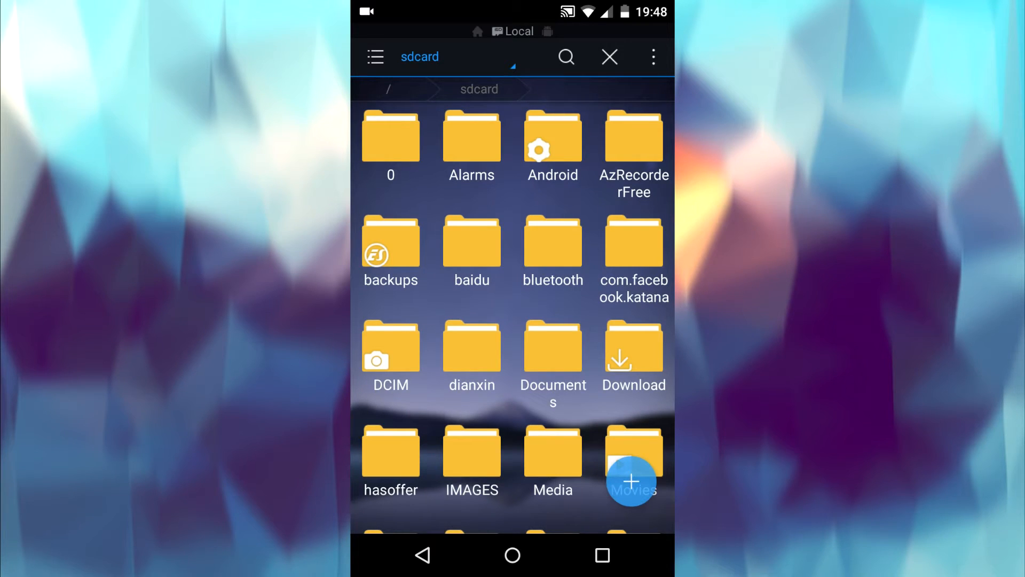
pyautogui.click(391, 136)
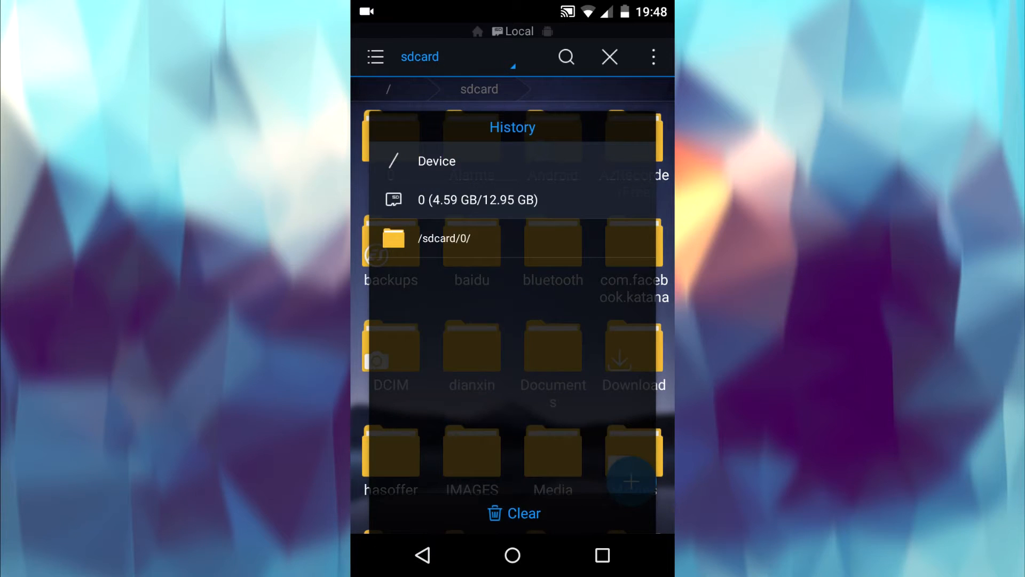
pyautogui.click(437, 162)
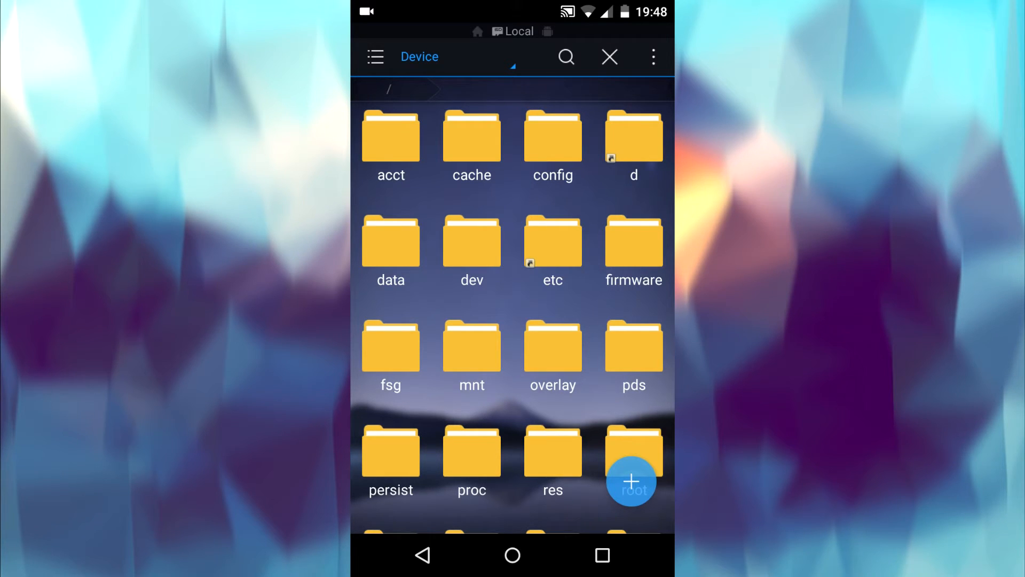
pyautogui.click(391, 251)
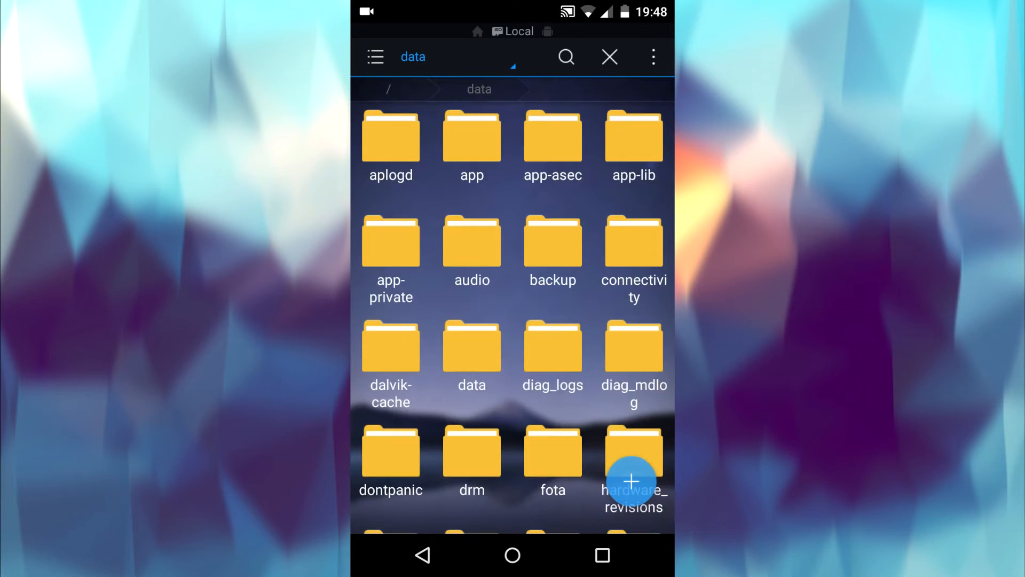
pyautogui.click(471, 345)
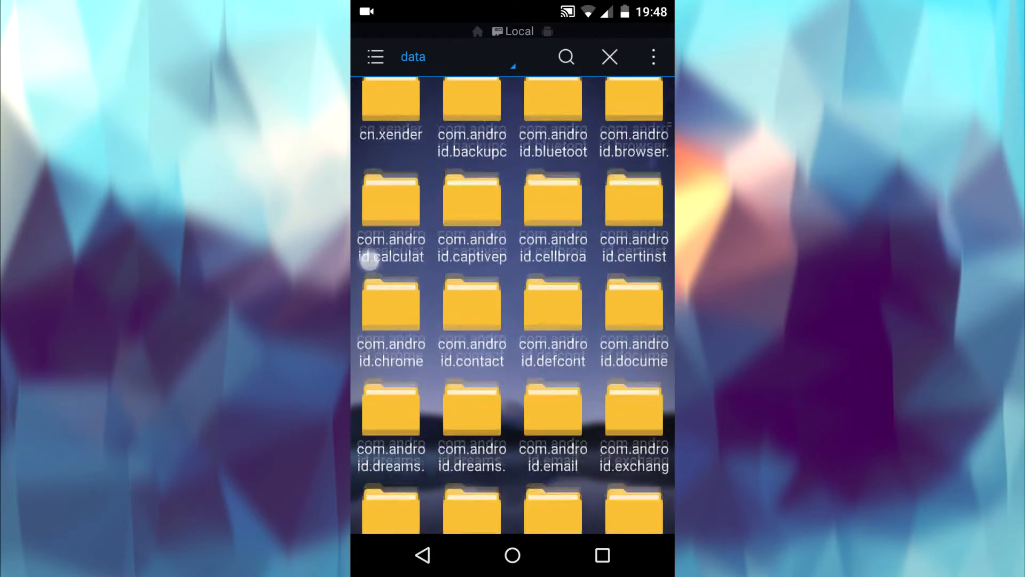
# Locate and enter the com.whatsapp folder inside /data/data
pyautogui.scroll(-3)
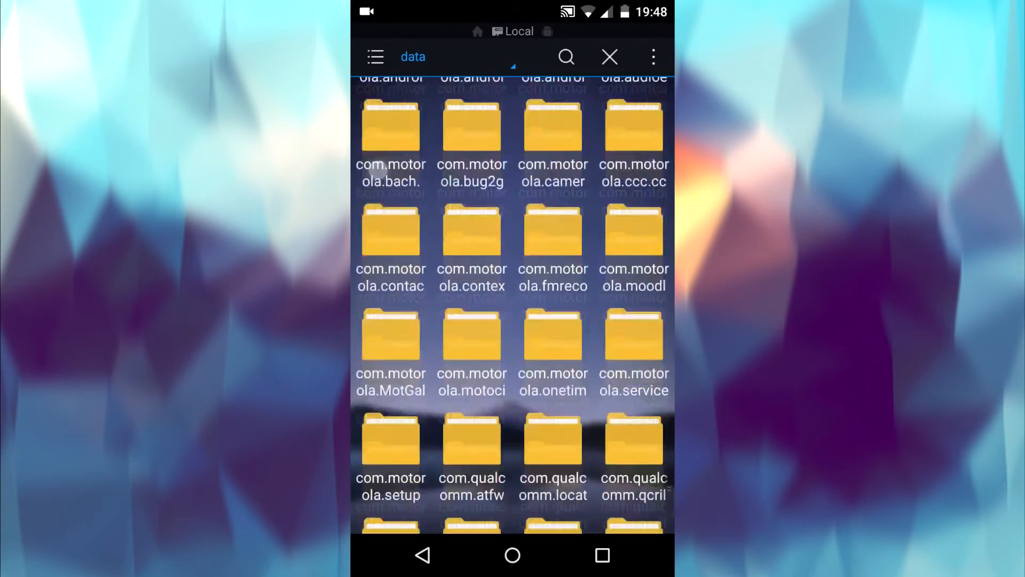
pyautogui.scroll(-3)
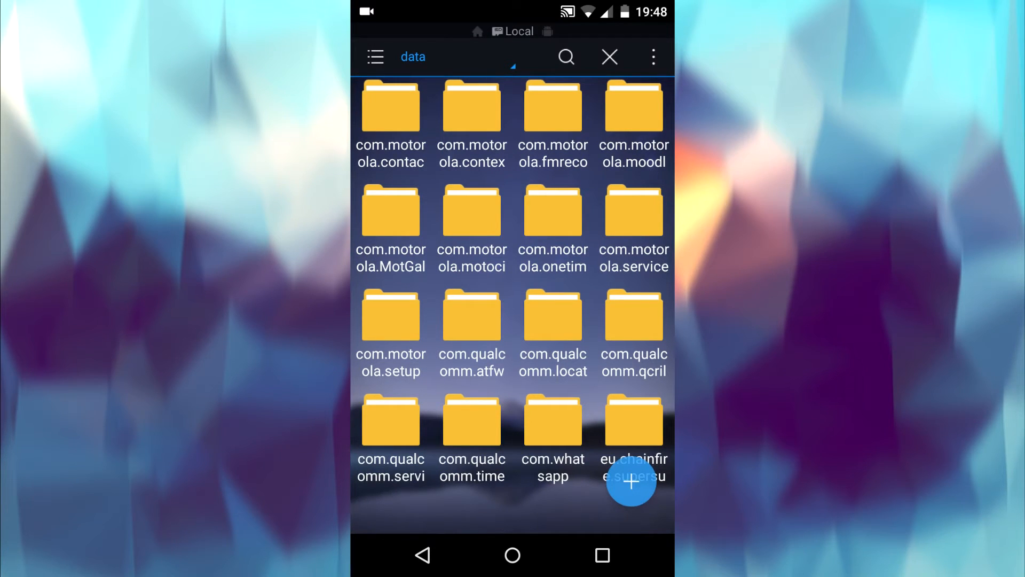
pyautogui.click(391, 317)
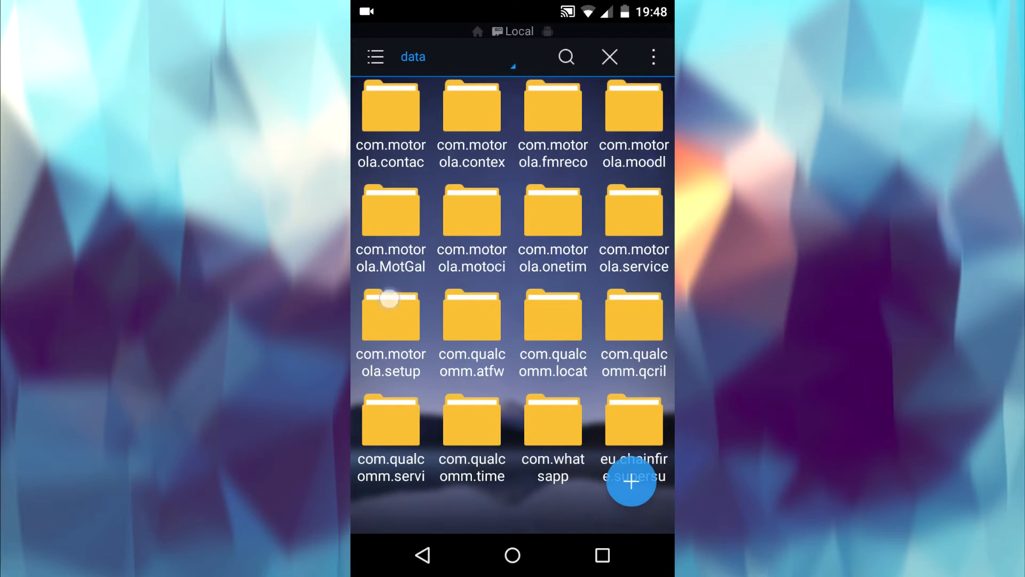
pyautogui.click(552, 422)
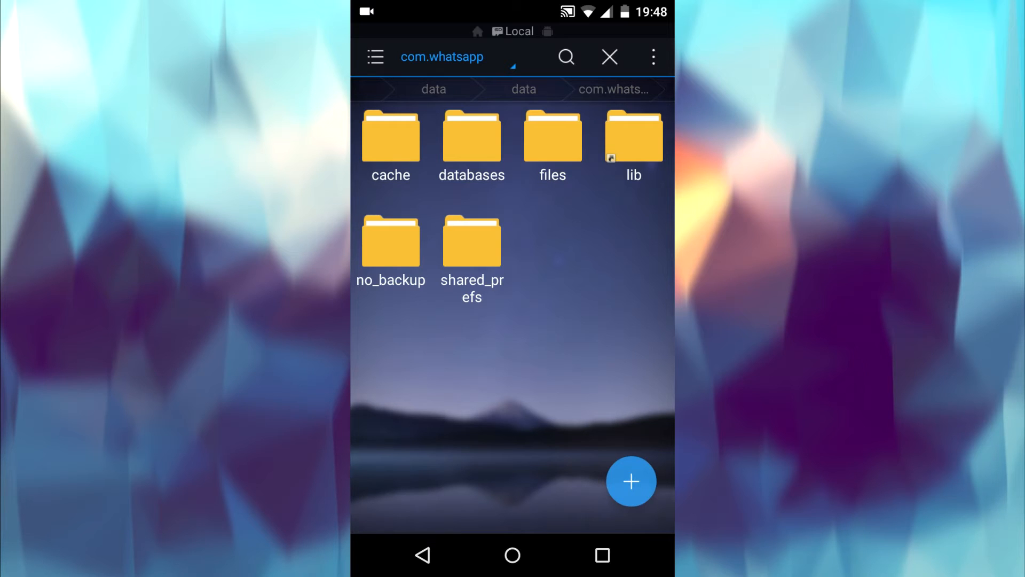
# Open com.whatsapp_preferences.xml from shared_prefs in the text viewer
pyautogui.click(471, 243)
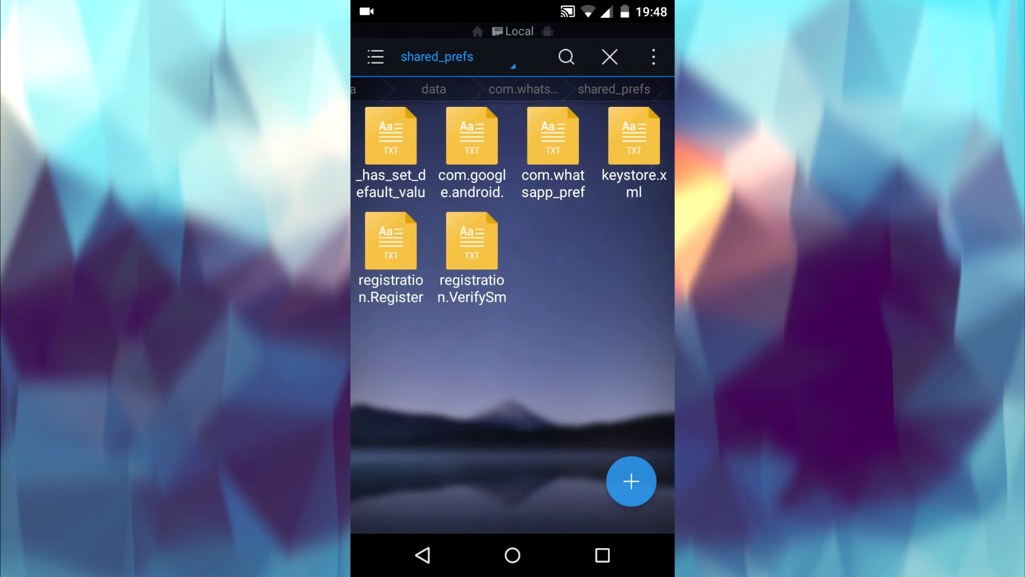
pyautogui.click(553, 136)
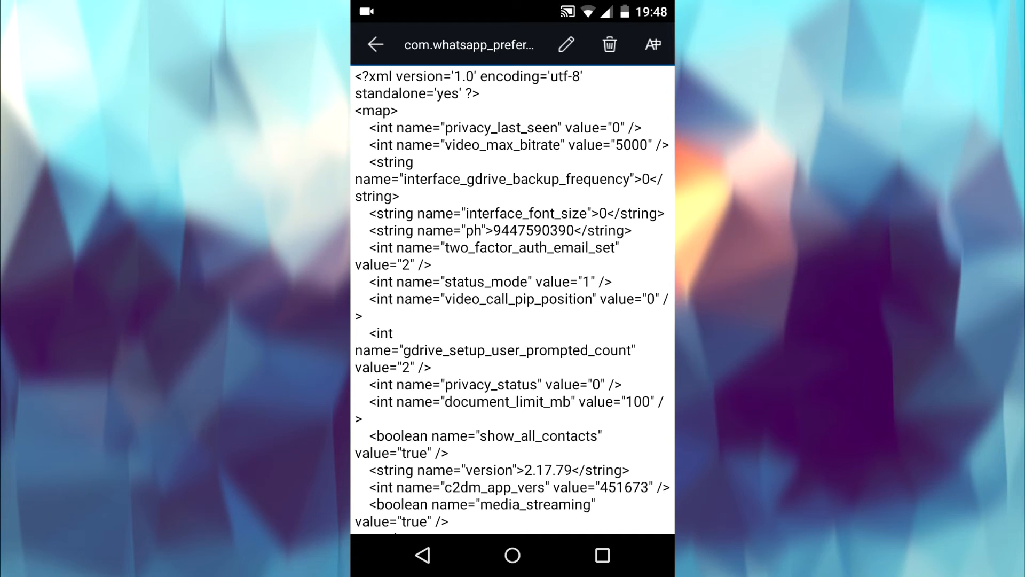
# Change status_mode from 1 to 0 in the preferences file, save it and return to shared_prefs
pyautogui.scroll(-3)
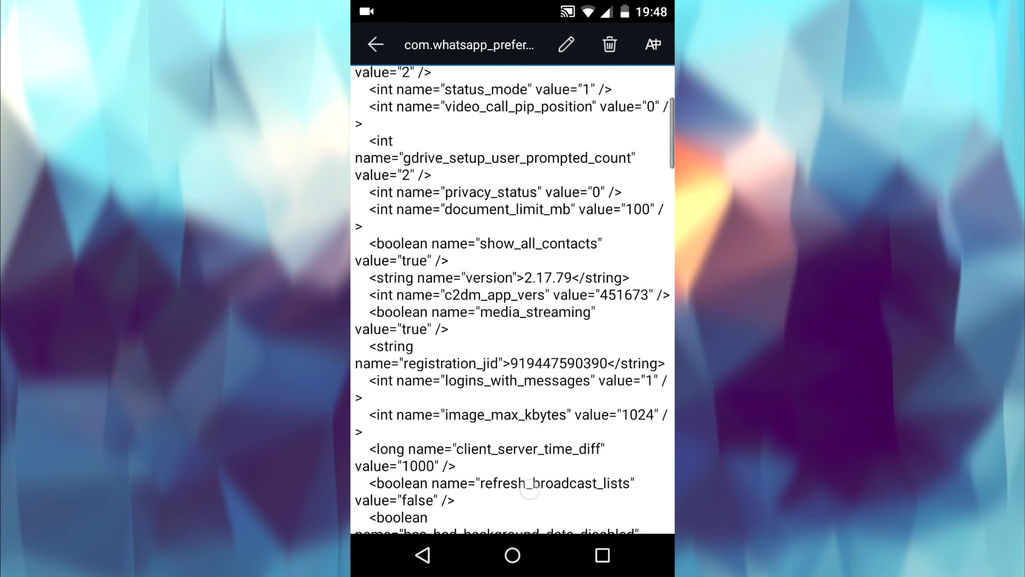
pyautogui.scroll(3)
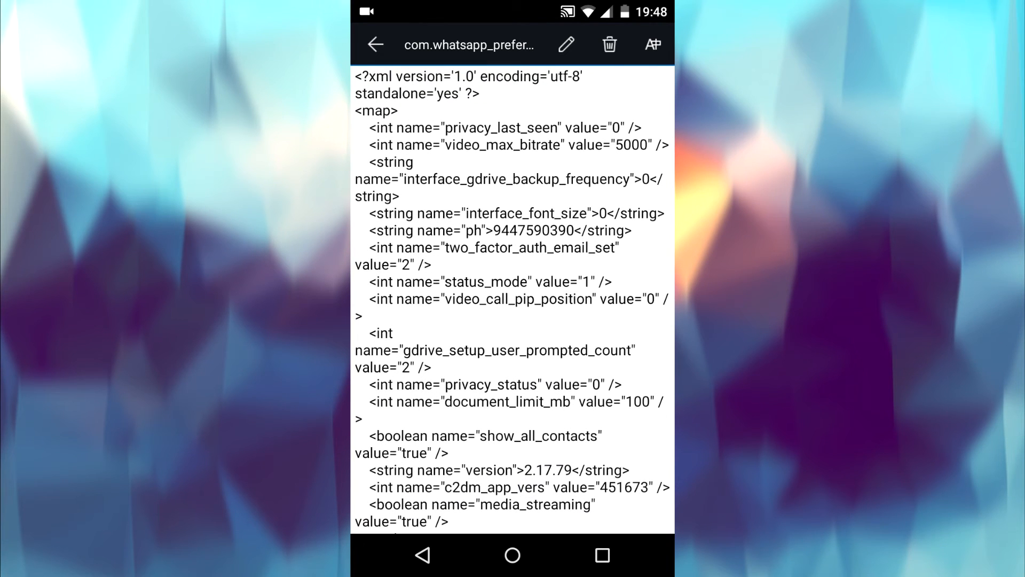
pyautogui.scroll(-3)
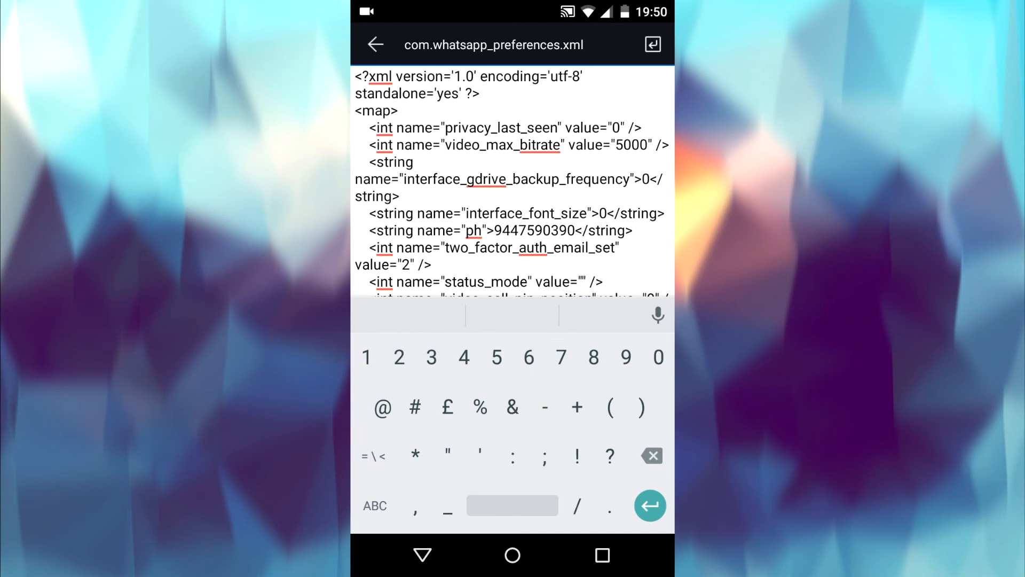
pyautogui.write('0')
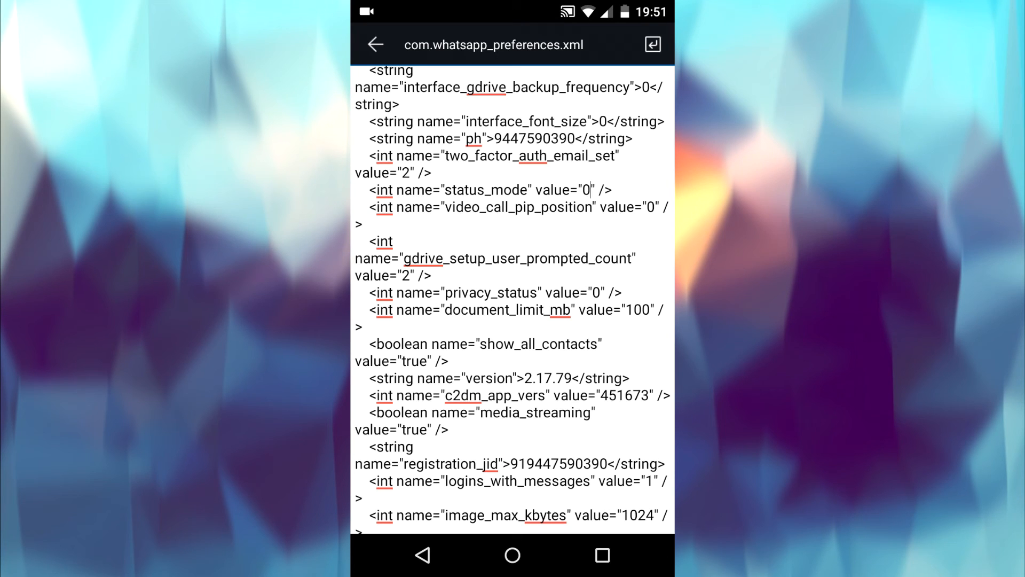
pyautogui.click(651, 44)
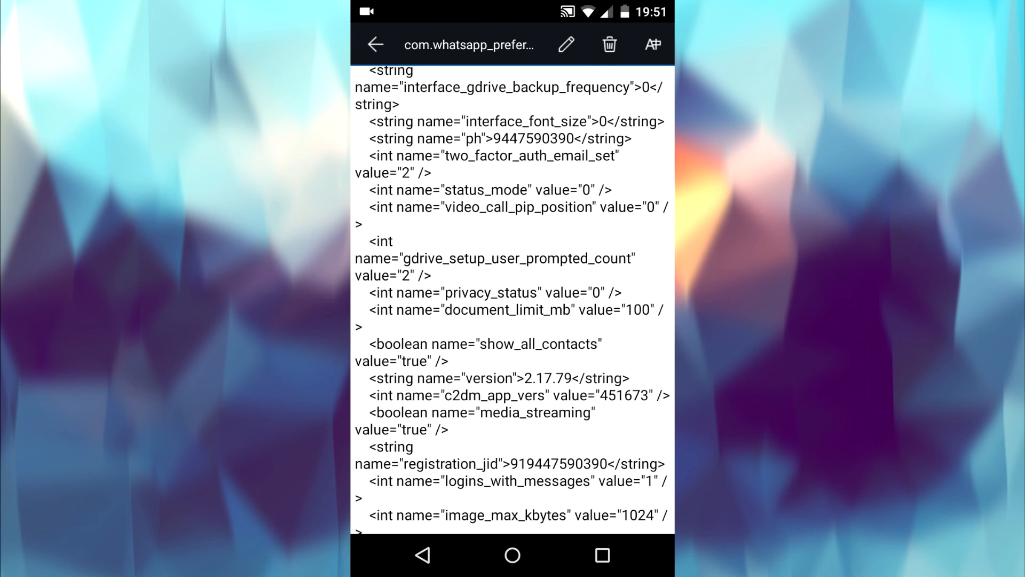
pyautogui.click(376, 45)
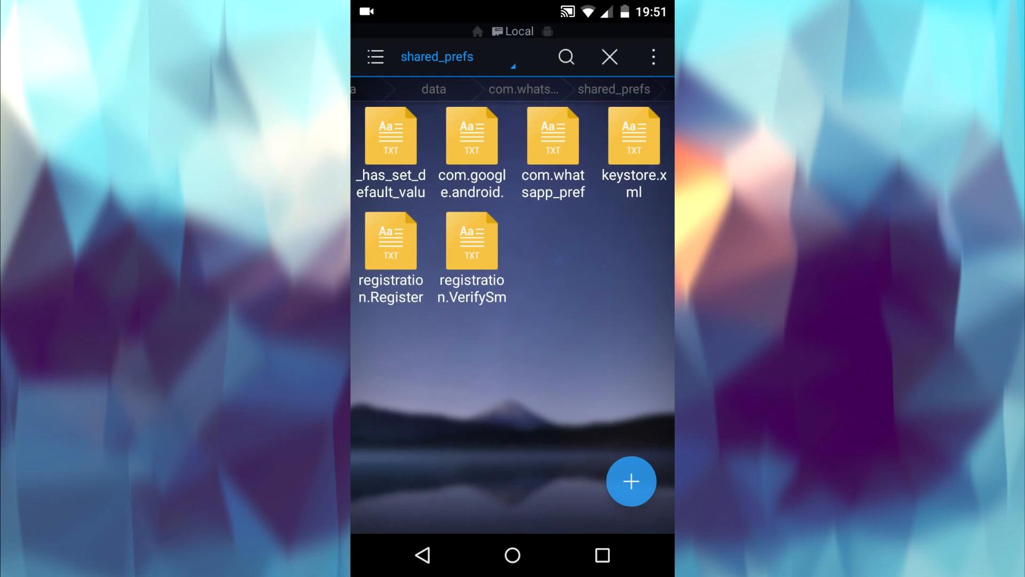
# Relaunch WhatsApp and view the Contacts tab in the restored Calls/Chats/Contacts layout
pyautogui.click(512, 555)
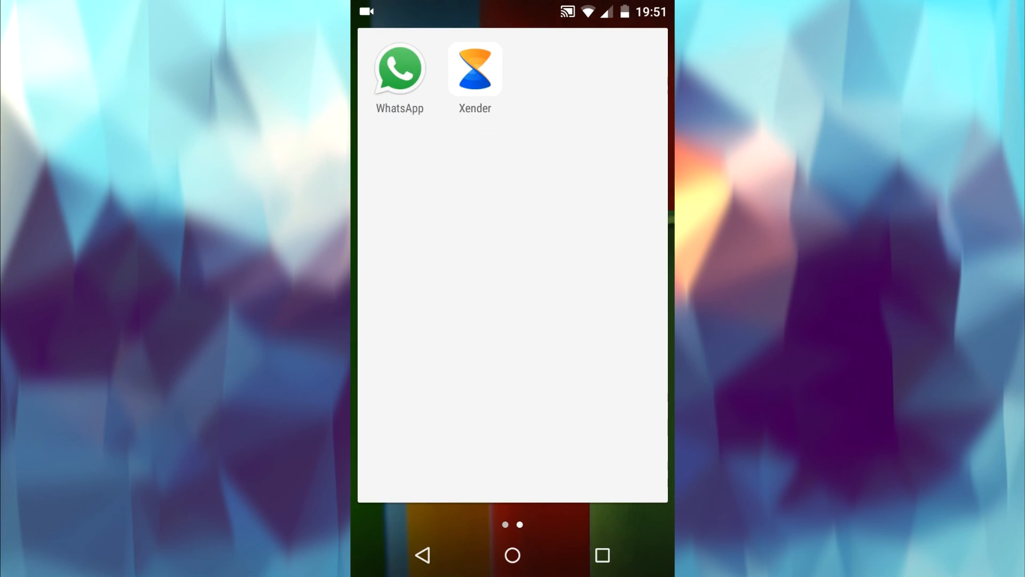
pyautogui.click(399, 68)
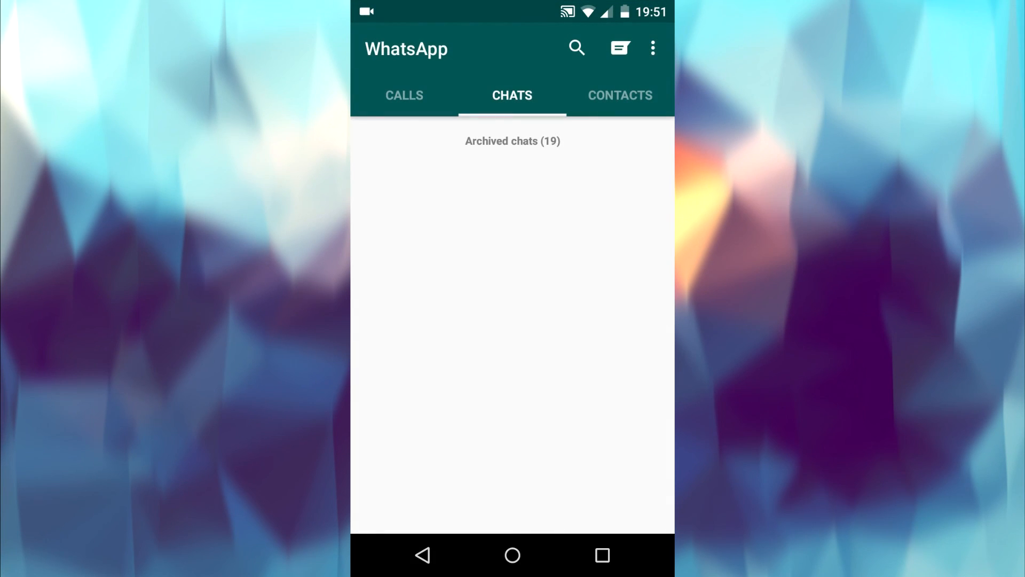
pyautogui.click(620, 95)
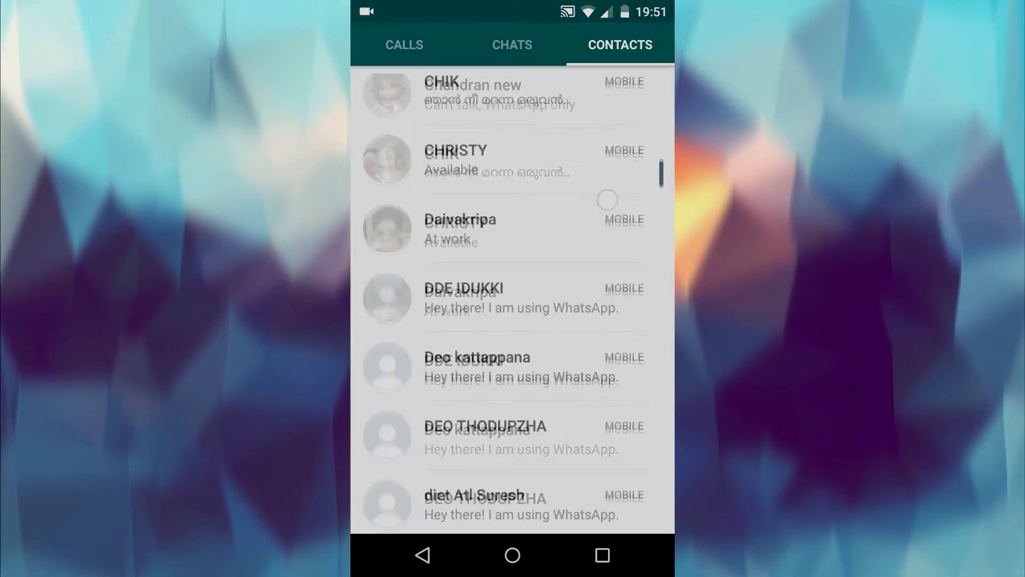